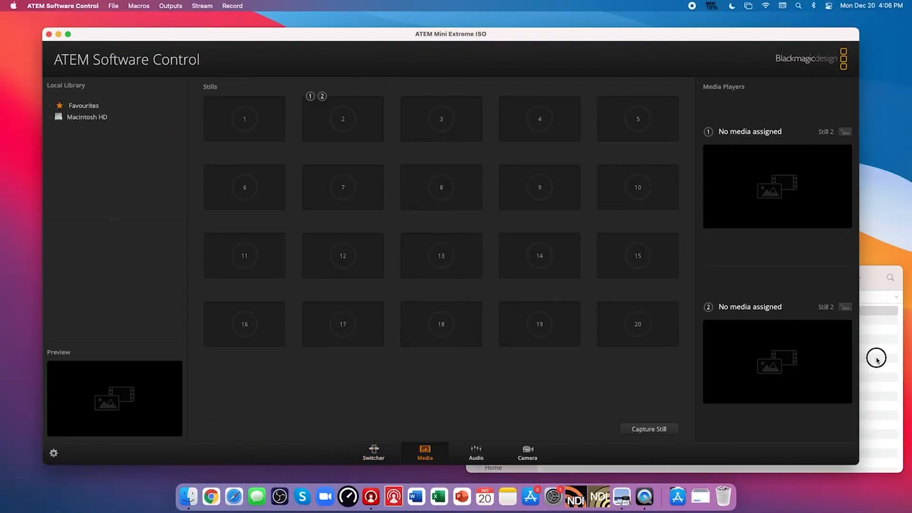
Step: Drag Lower third.png from the Downloads window into an empty Stills slot
drag(579, 310, 318, 164)
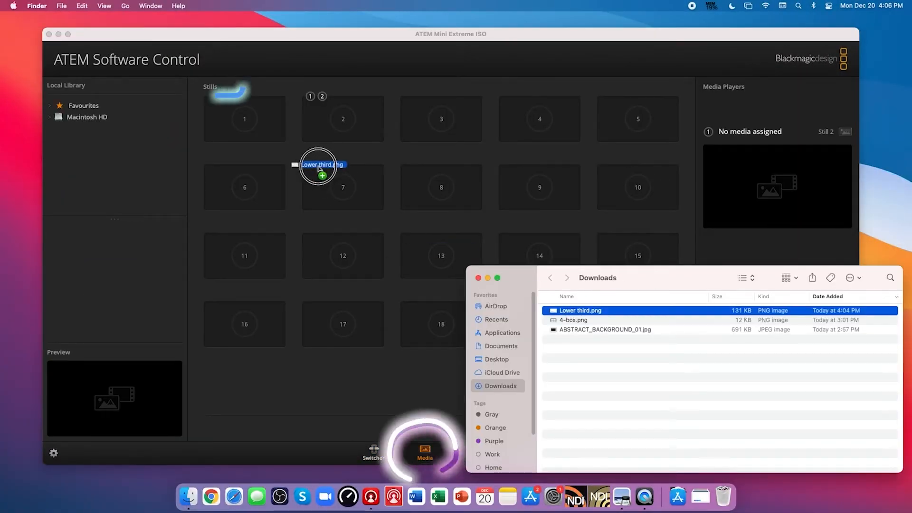
drag(322, 165, 245, 118)
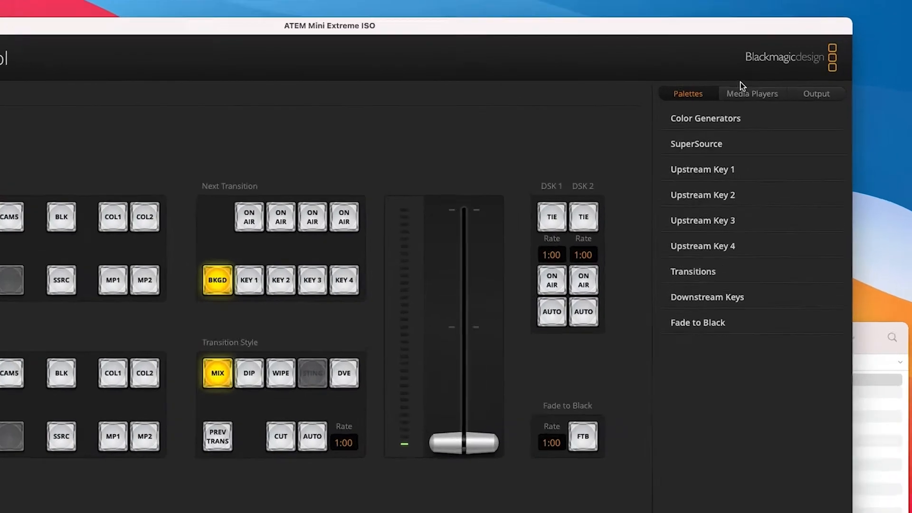
Step: Show the Switcher page with the palettes list in the sidebar
click(751, 93)
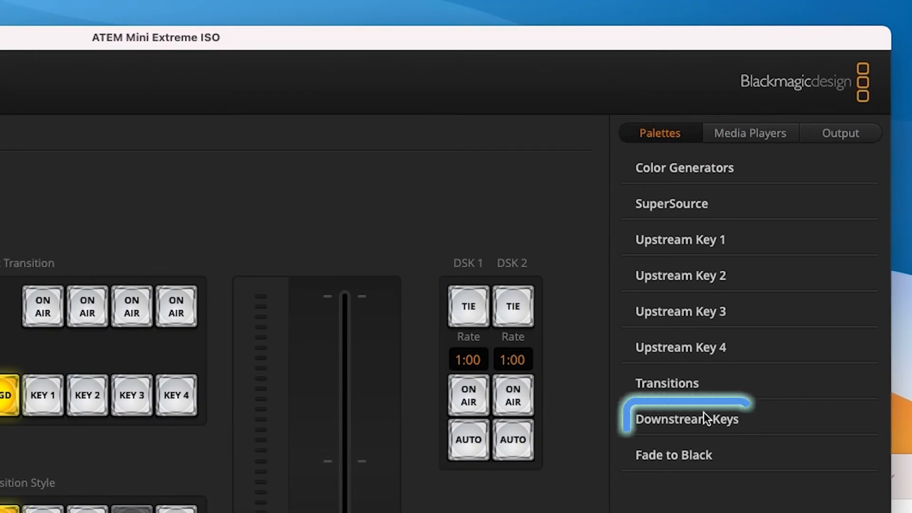
Step: Set Downstream Key 1's fill source to Media Player 2 (key source Media Player 2 Key)
click(687, 418)
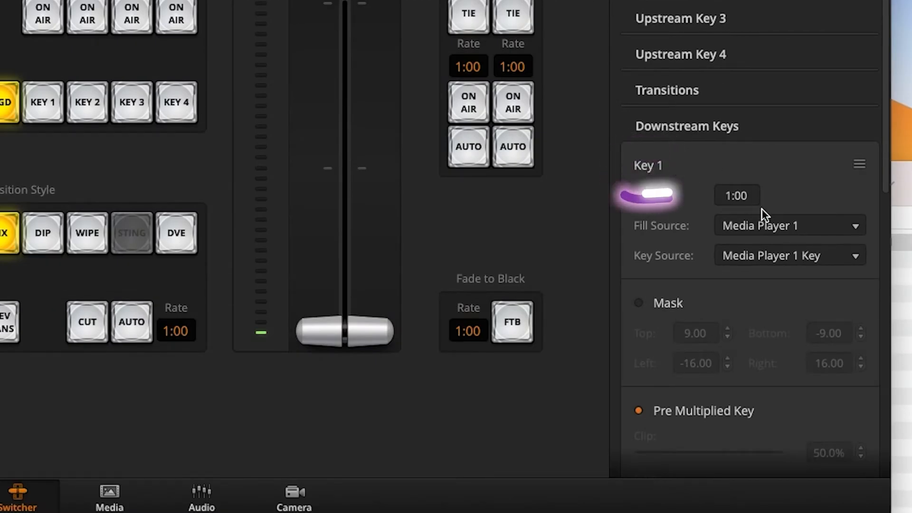
click(789, 225)
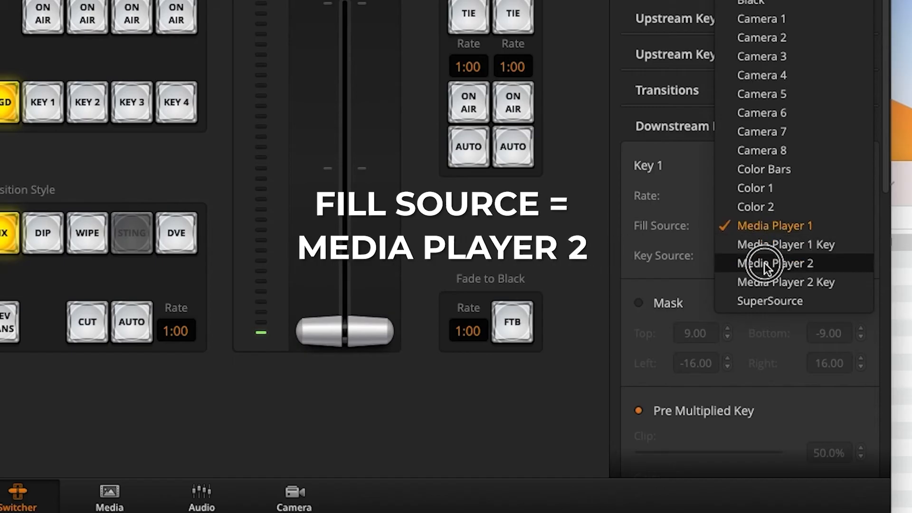
click(775, 264)
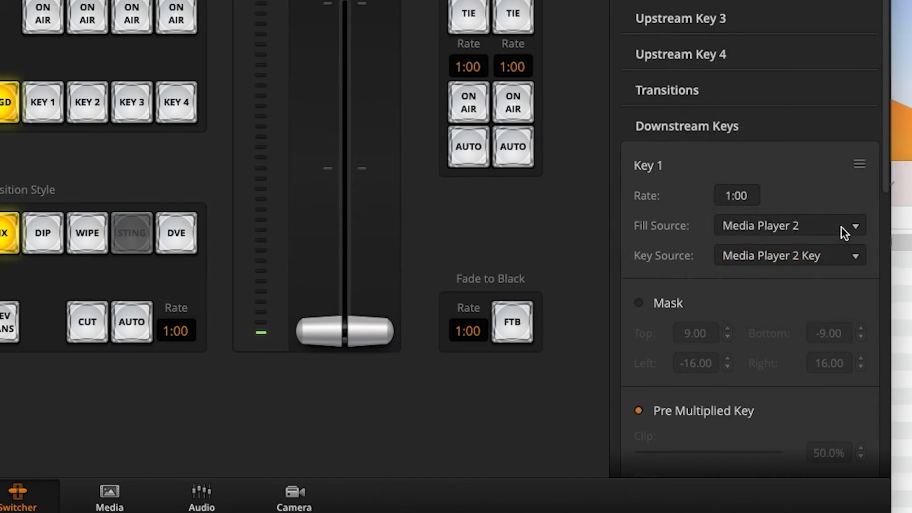
Step: Disable Pre Multiplied Key for DSK 1 and set clip and gain to about 58.2%
scroll(down, 3)
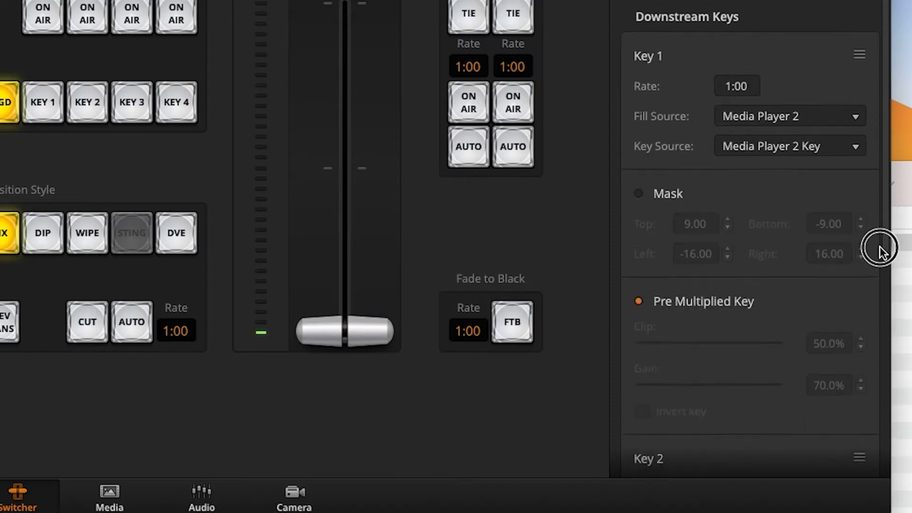
scroll(down, 3)
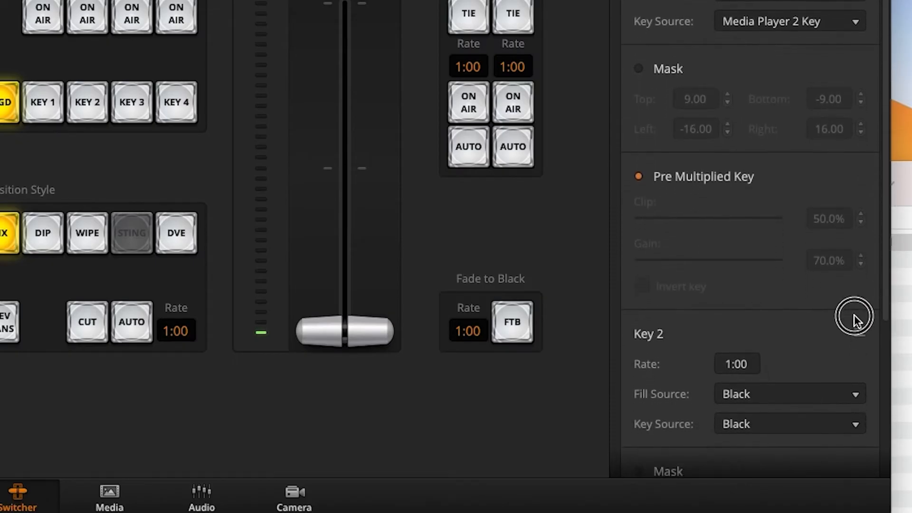
scroll(down, 3)
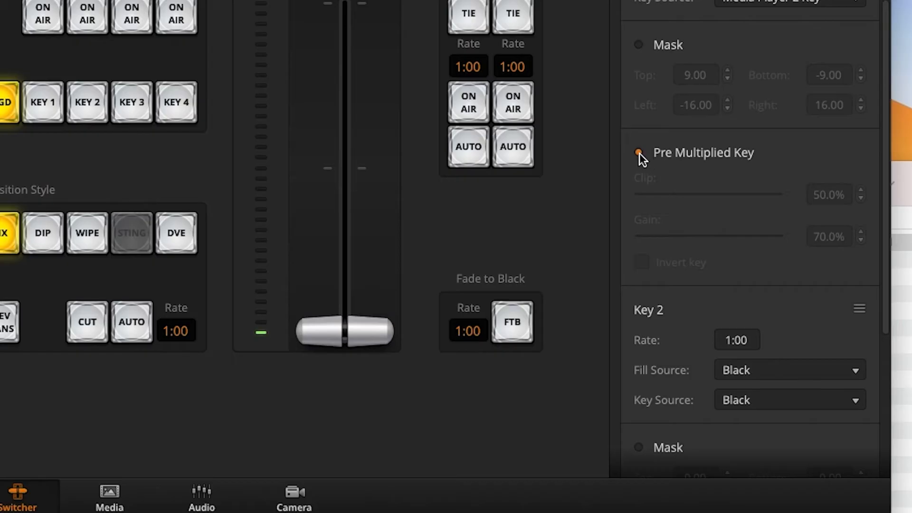
click(639, 152)
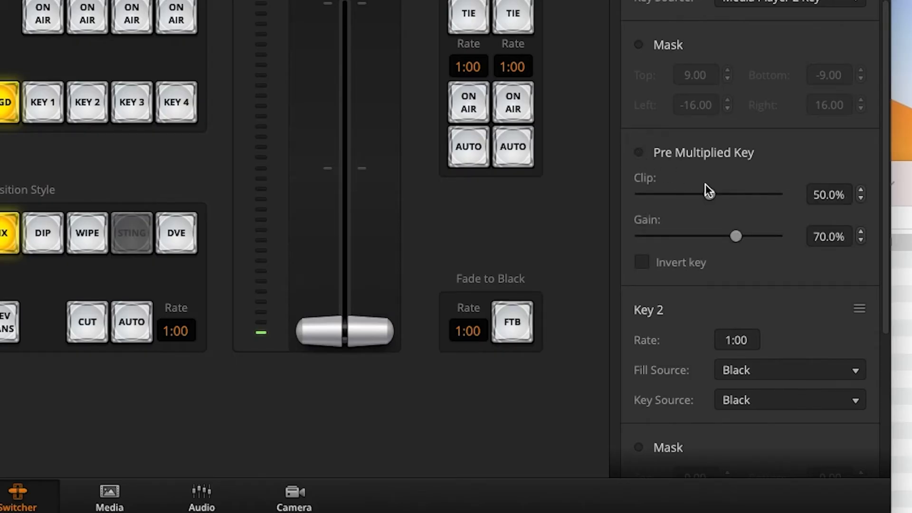
drag(701, 193, 719, 194)
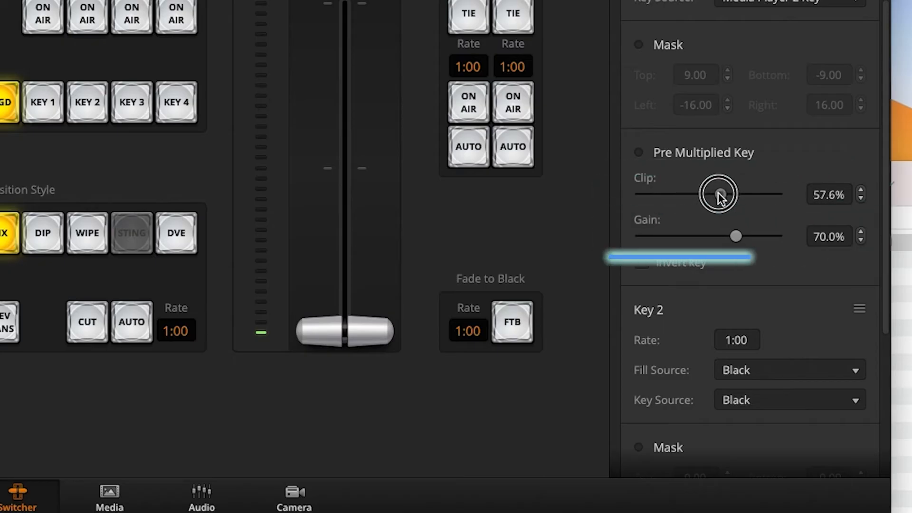
drag(735, 237, 719, 237)
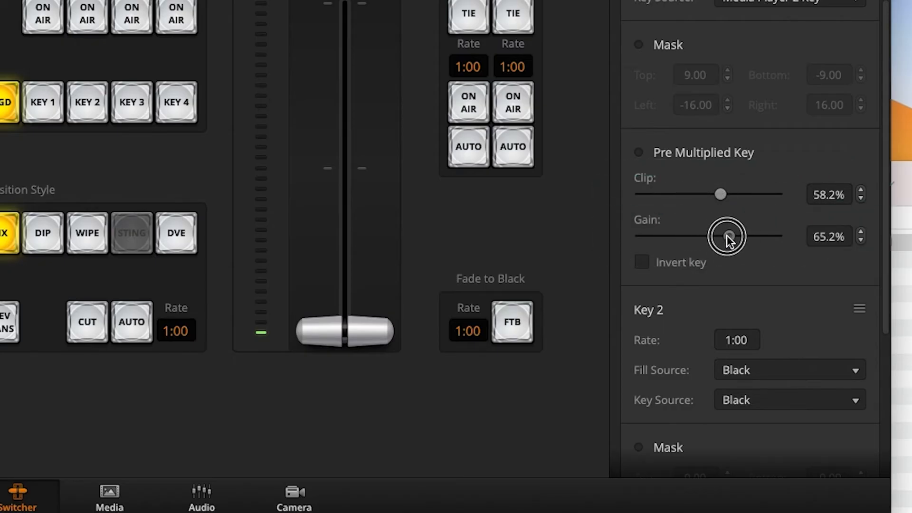
drag(727, 235, 721, 237)
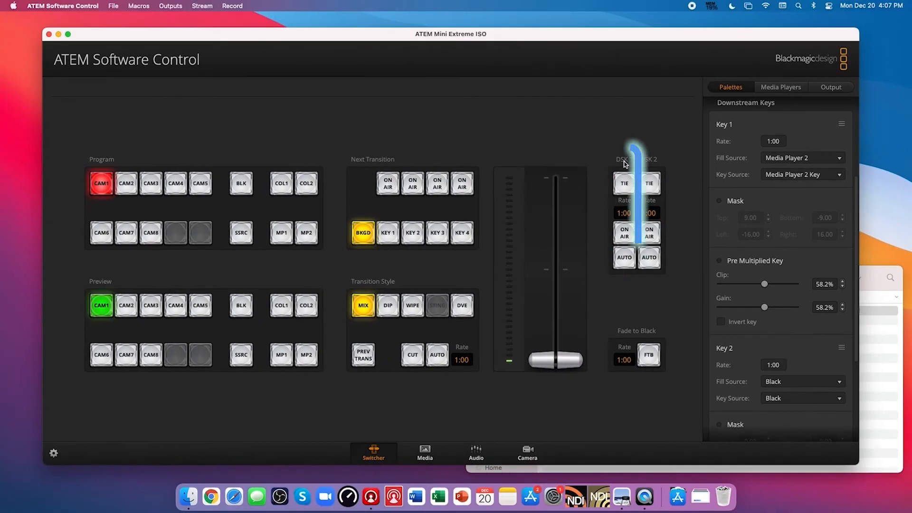
Step: Toggle DSK 1 TIE off again, put DSK 1 on air, and raise its clip to about 70.3%
click(623, 183)
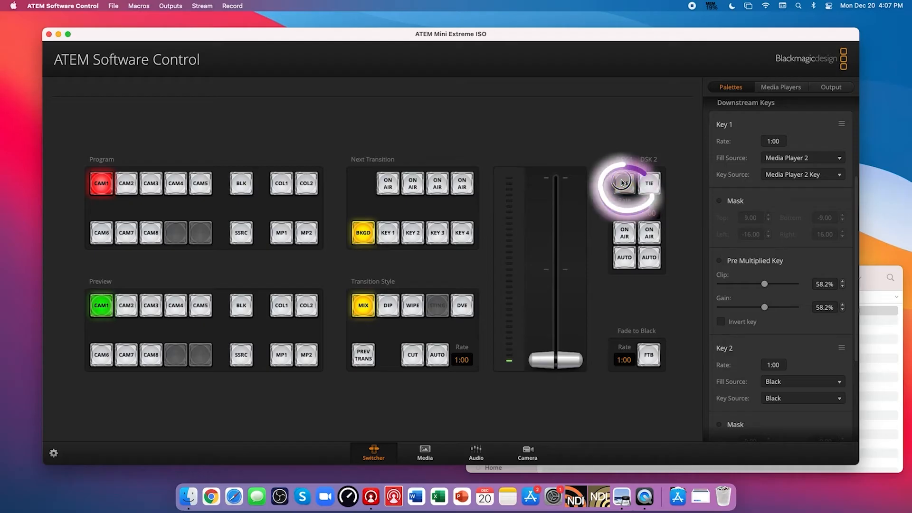
click(624, 183)
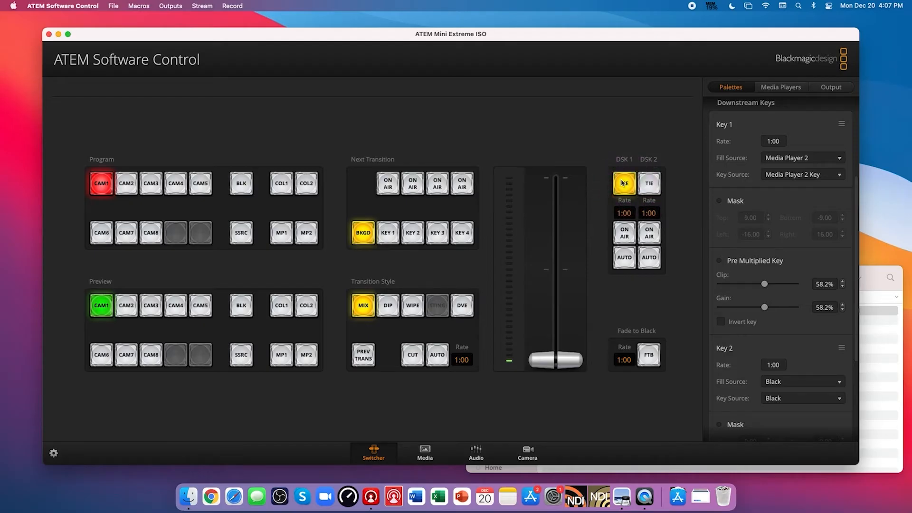
click(623, 183)
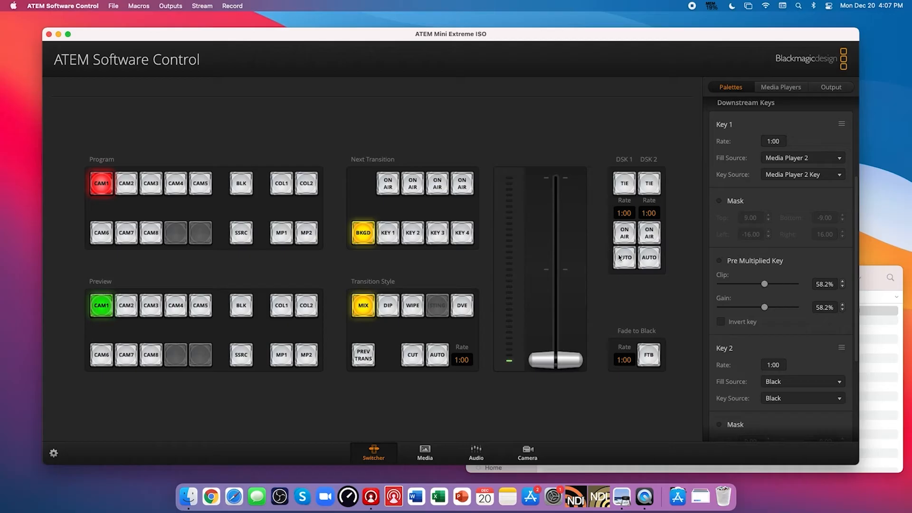
click(624, 233)
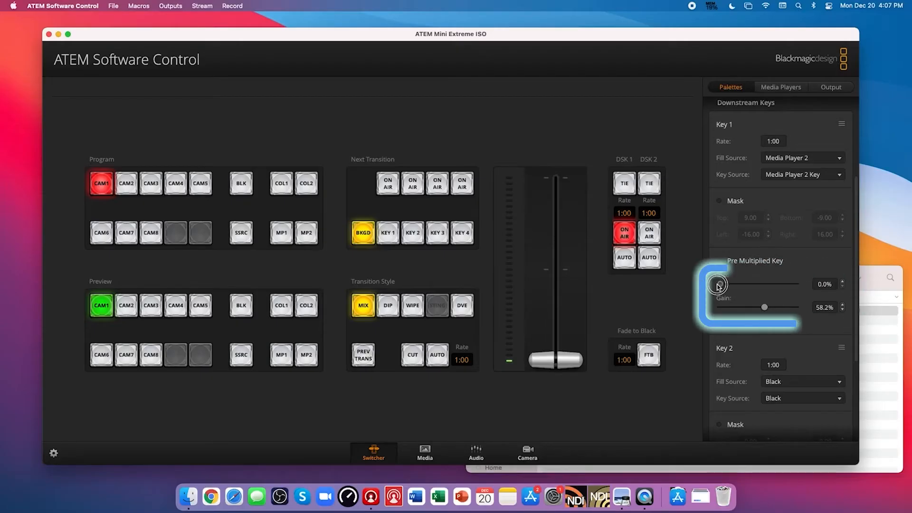
drag(720, 285, 740, 285)
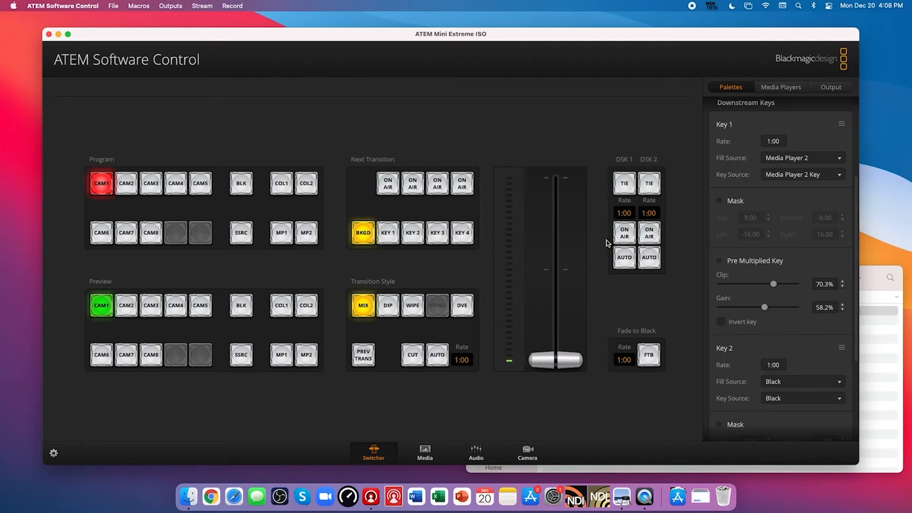
Step: Light up the DSK 1 TIE button so the lower third follows the next transition
click(624, 258)
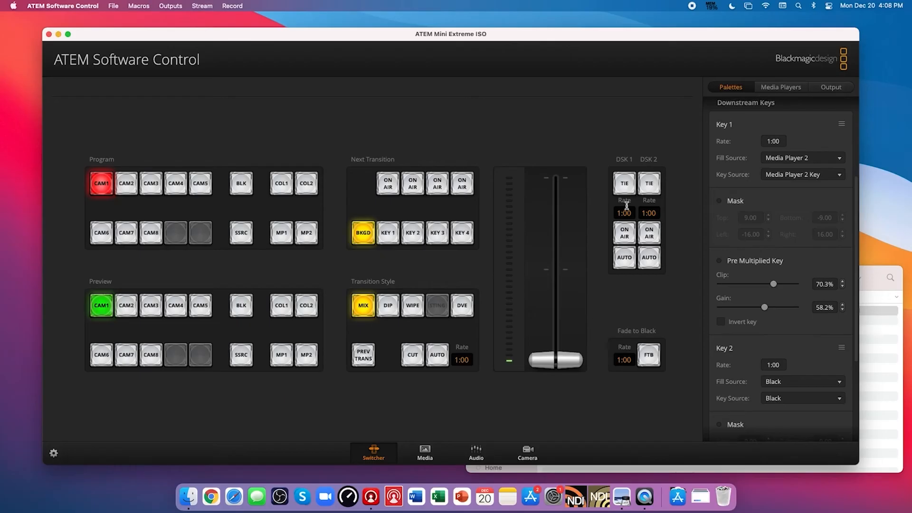
click(624, 183)
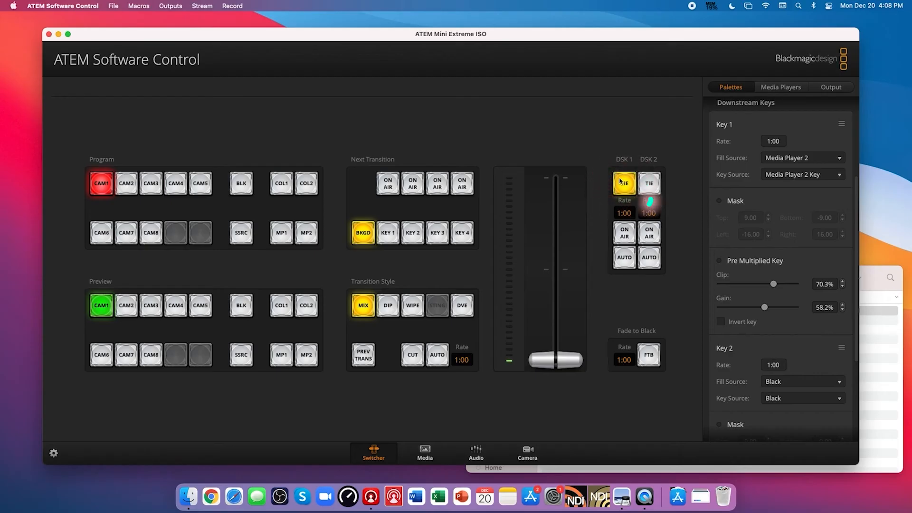